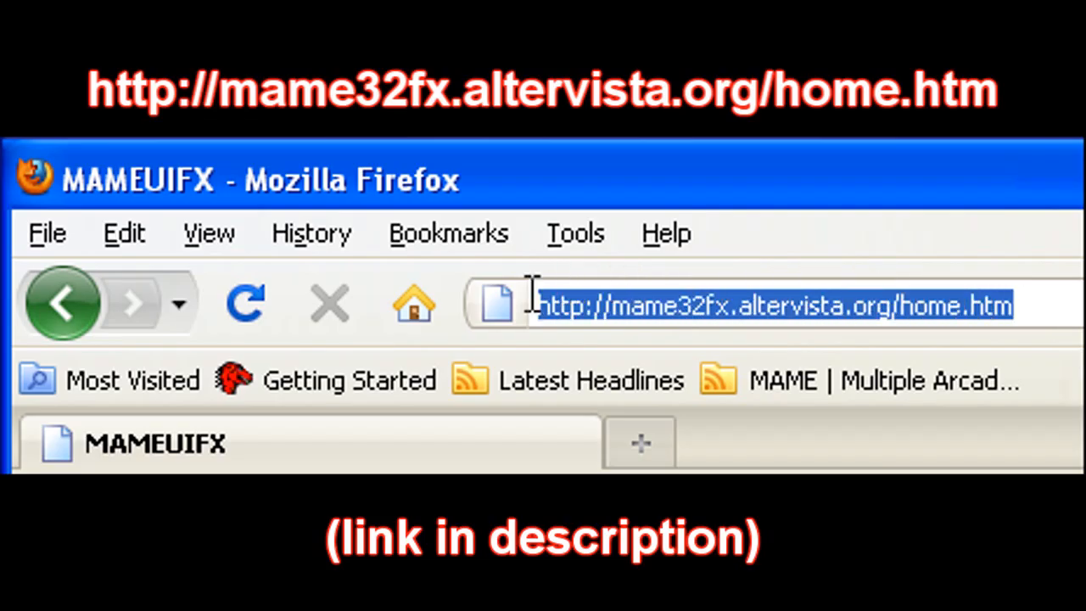
mouse_move(1039, 371)
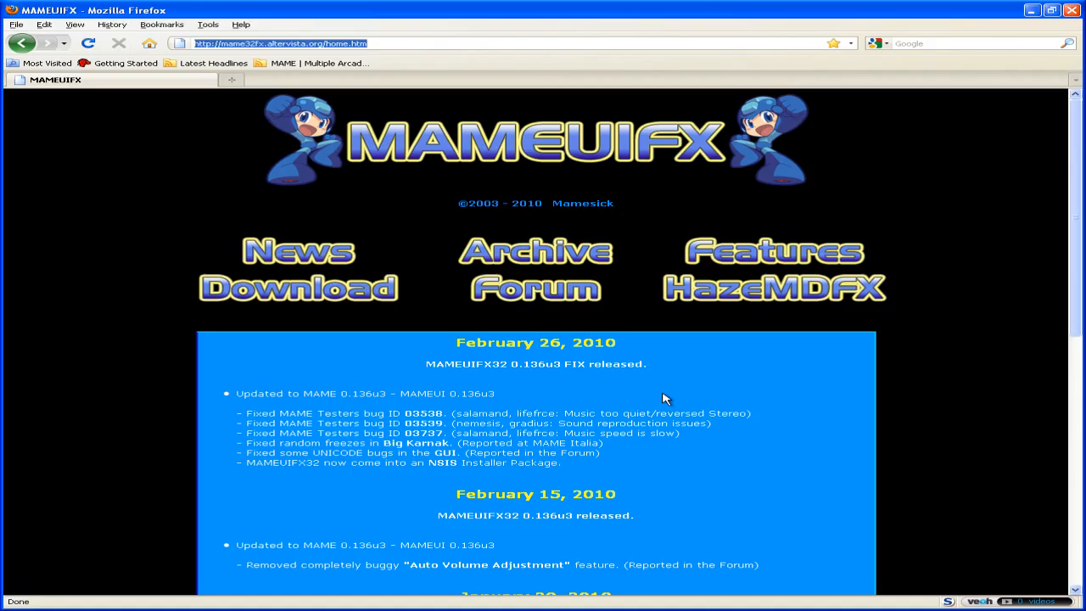
mouse_move(335, 298)
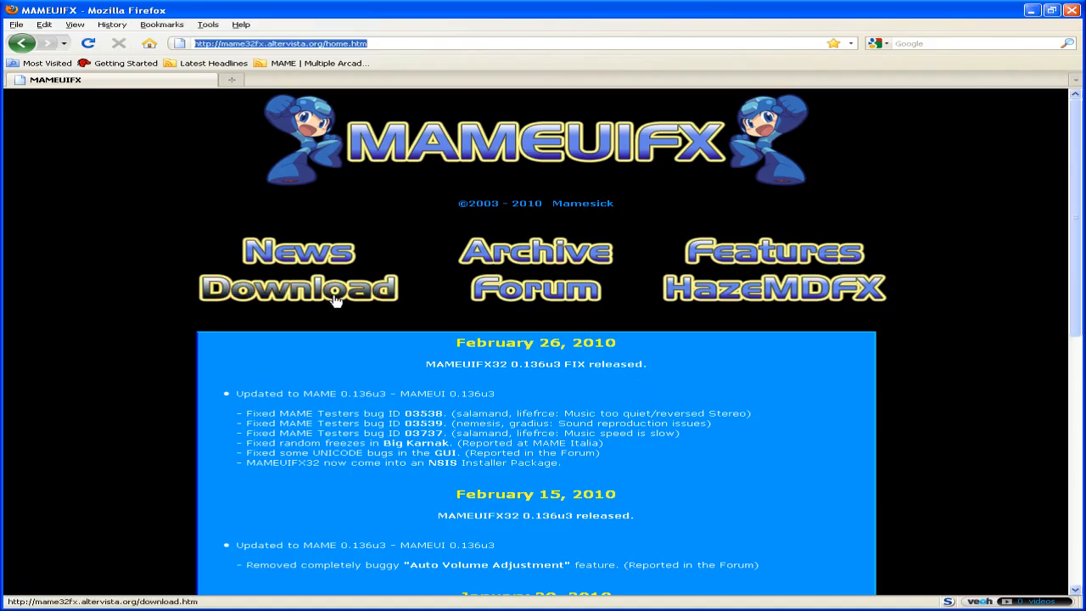
- Open the MAMEUIFX Download page listing the 0.136u3 FIX and 0.136 builds
left_click(298, 289)
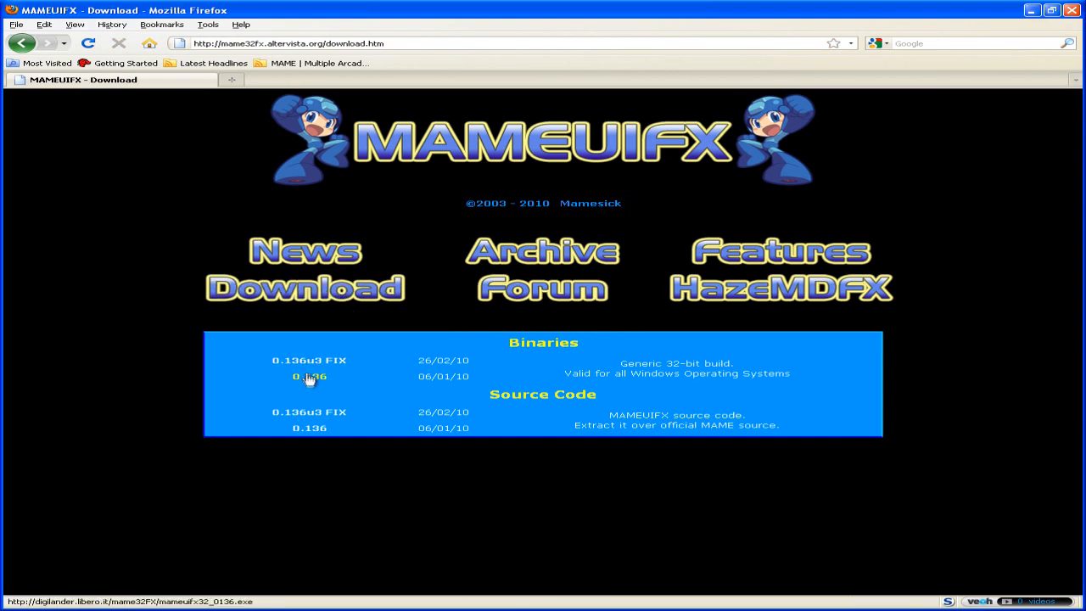
mouse_move(310, 380)
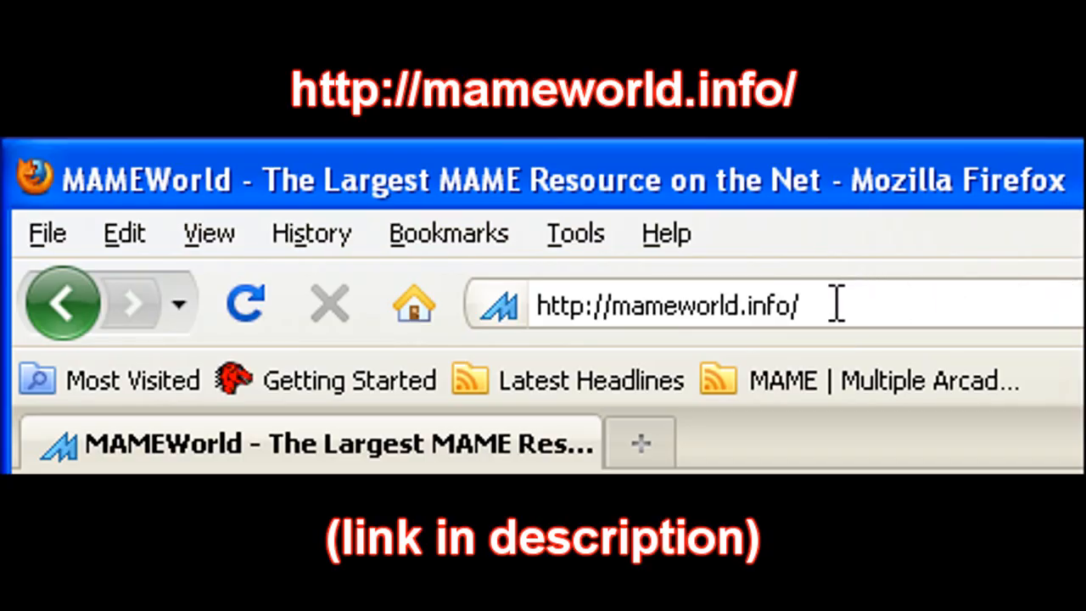
- Reach the Unofficial Highscore.dat site from MAMEWorld's Hosted Sites and highlight its intro
left_click(653, 305)
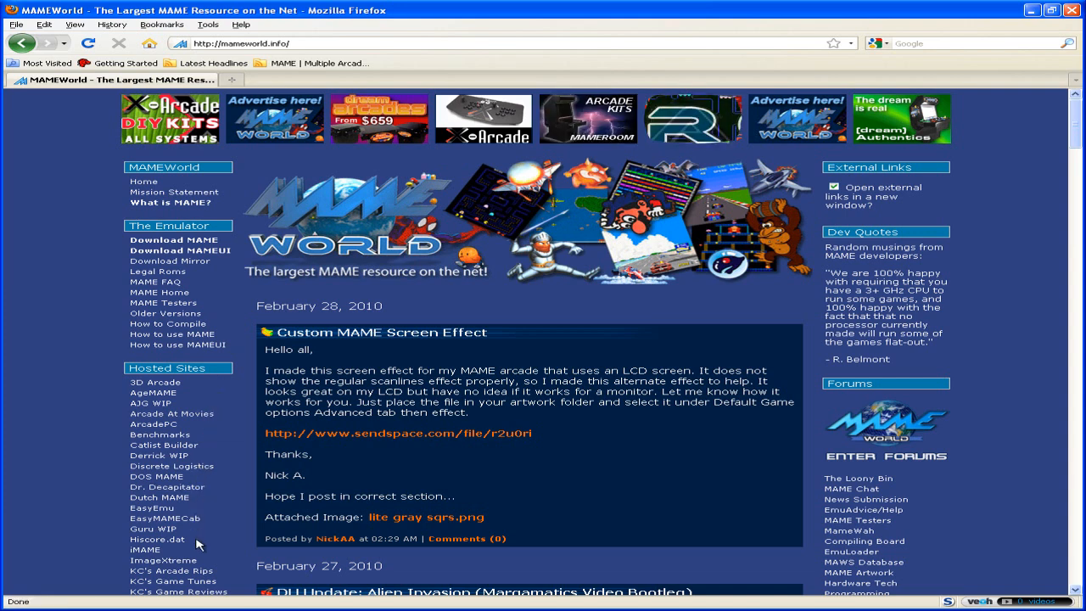
mouse_move(149, 550)
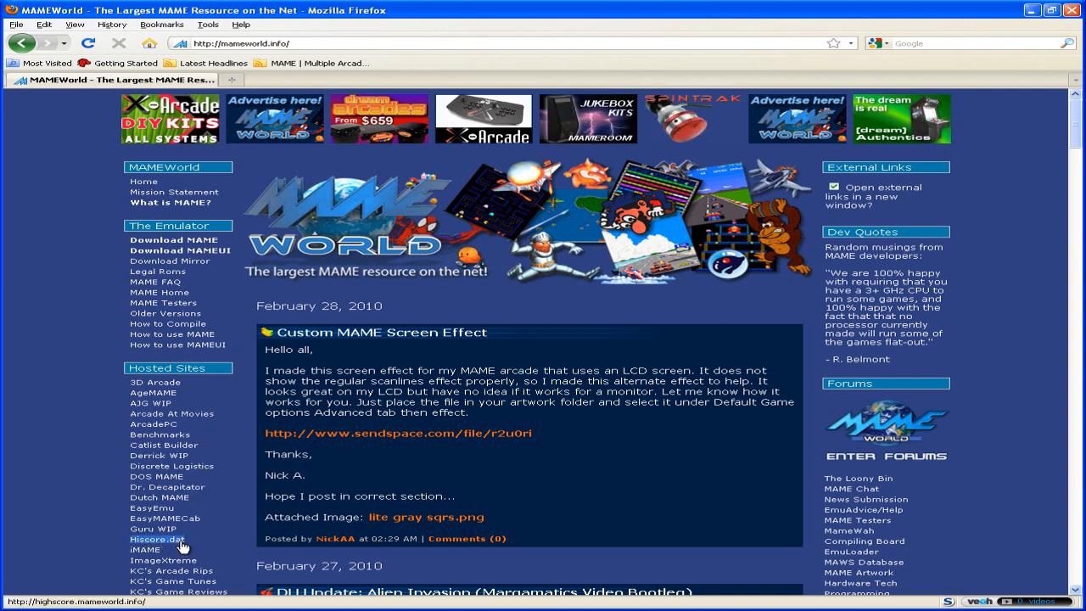
left_click(153, 539)
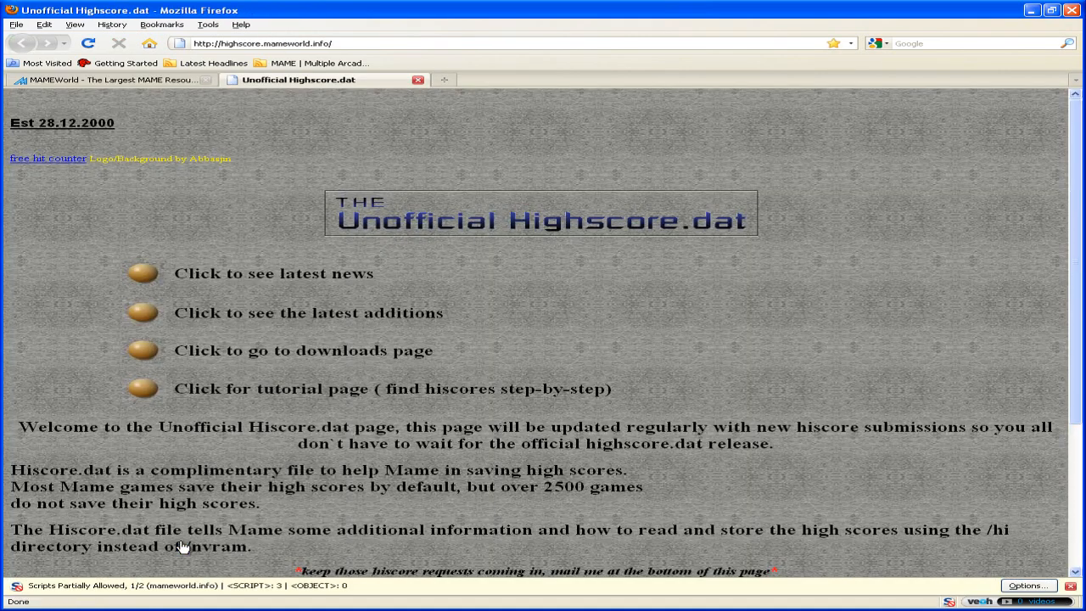
mouse_move(297, 525)
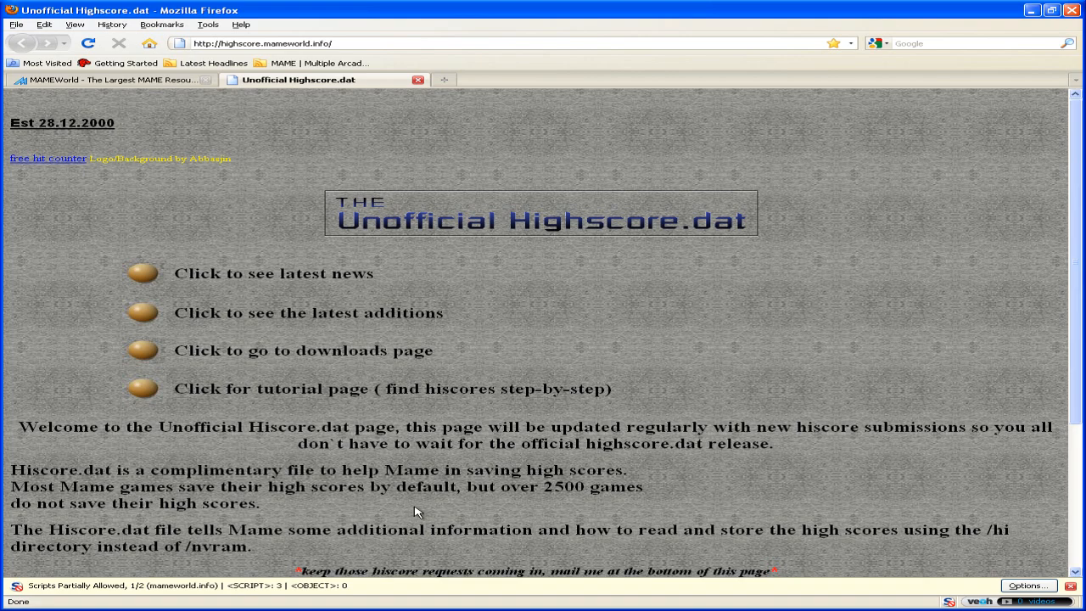
mouse_move(436, 507)
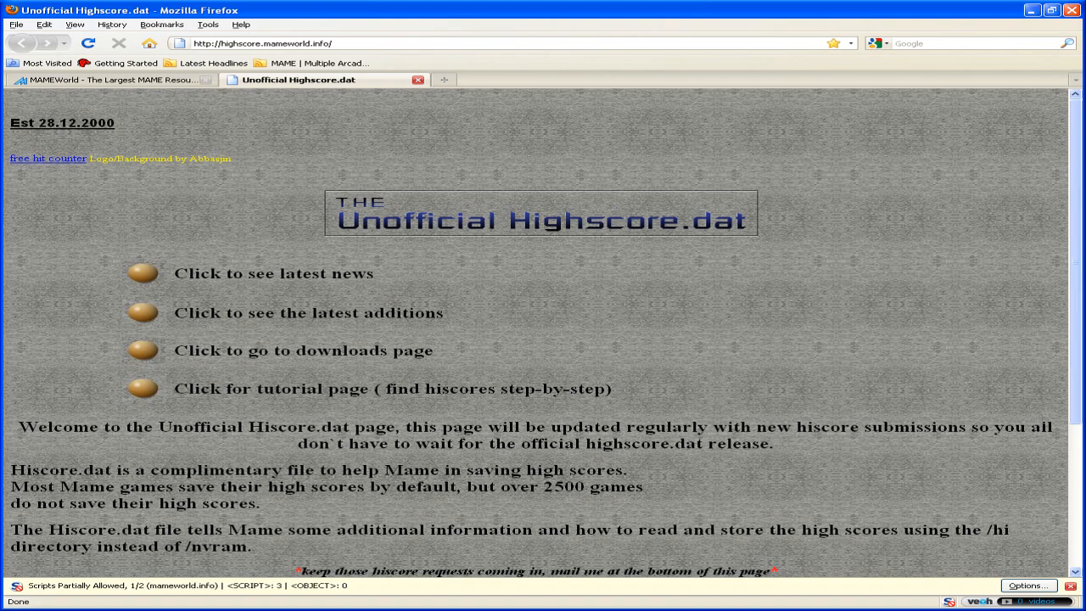
left_click_drag(956, 426, 547, 442)
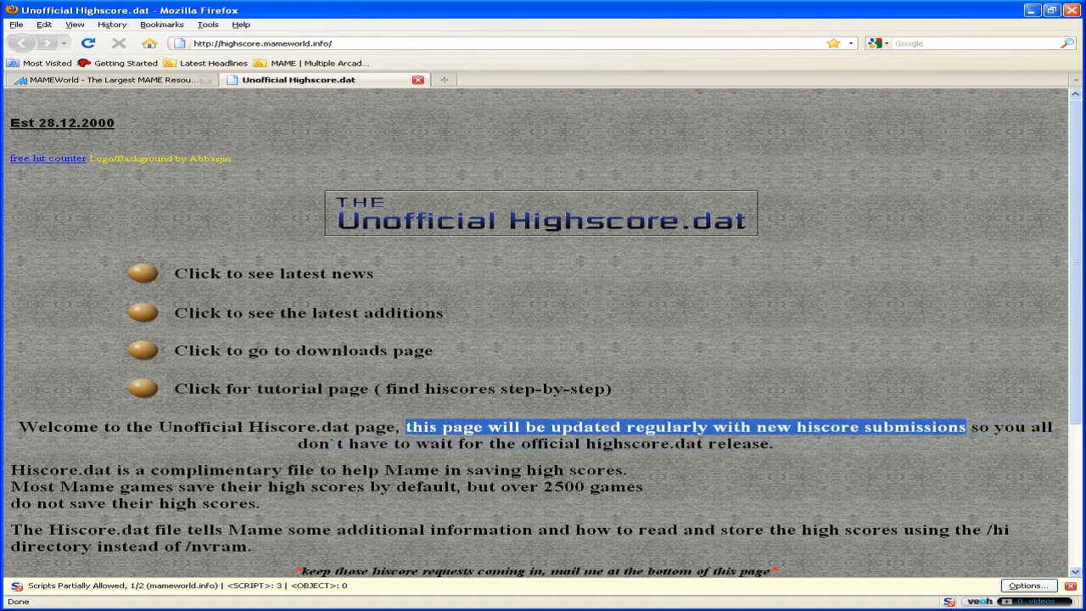
mouse_move(788, 462)
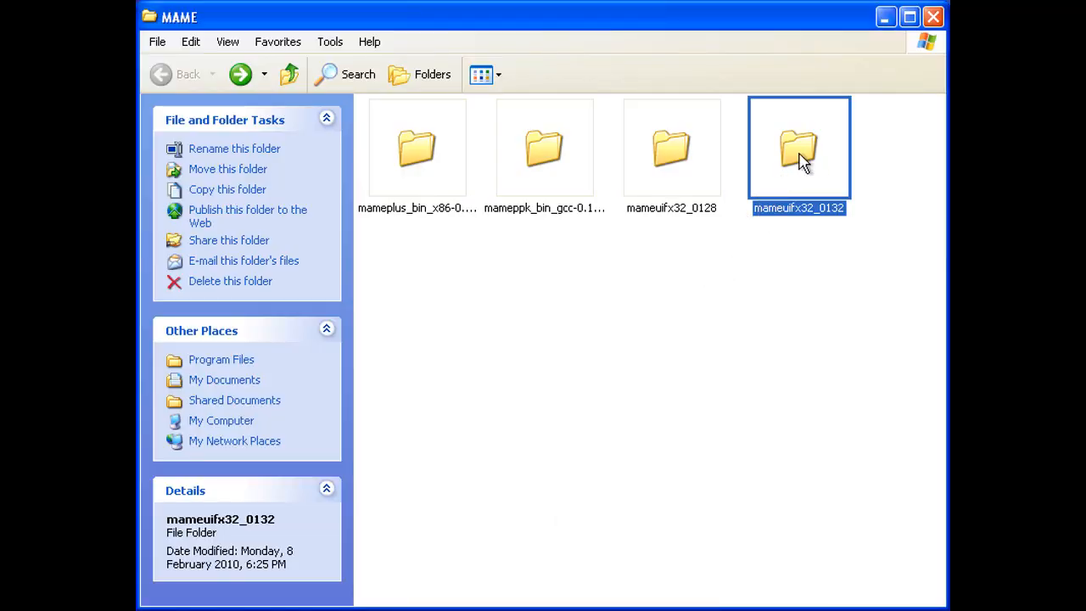
- Browse the .nv files in mameuifx32_0132's nvram folder, then reach the Highscore.dat Downloads page
double_click(796, 148)
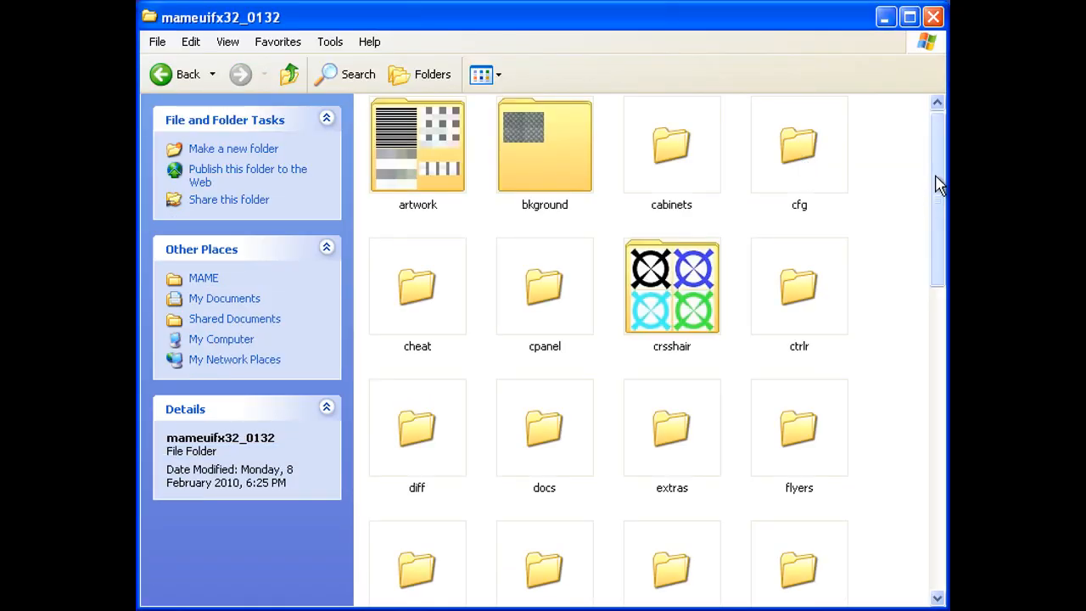
scroll("down", 3)
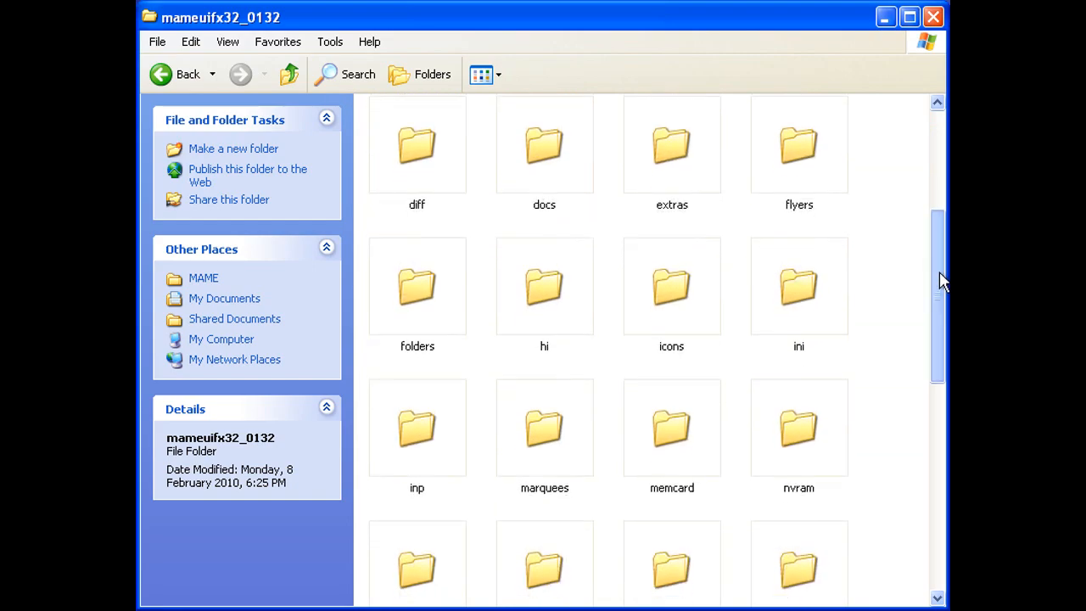
double_click(798, 425)
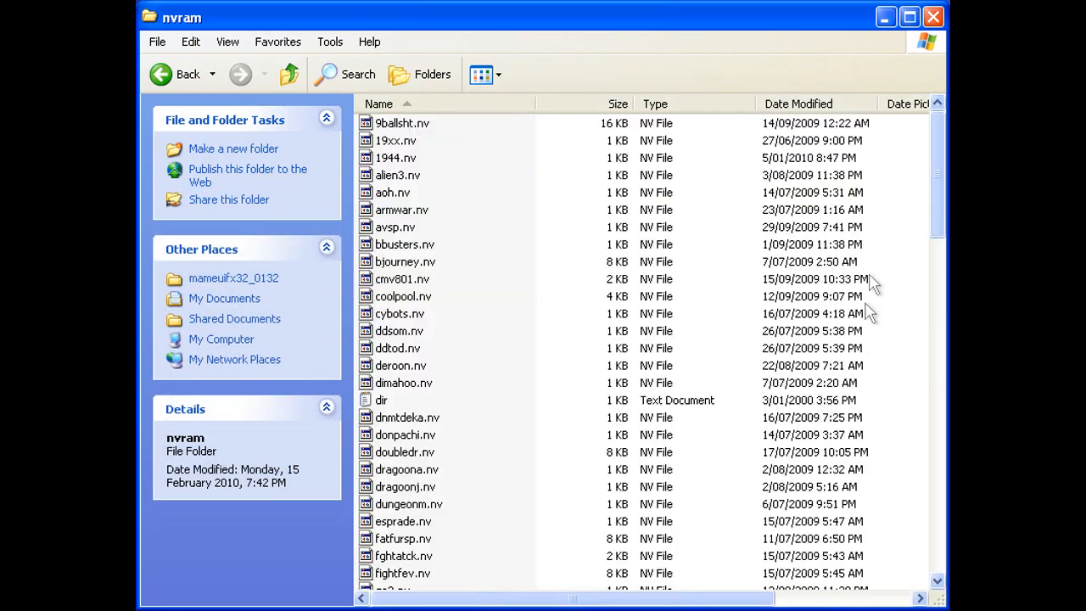
scroll("down", 3)
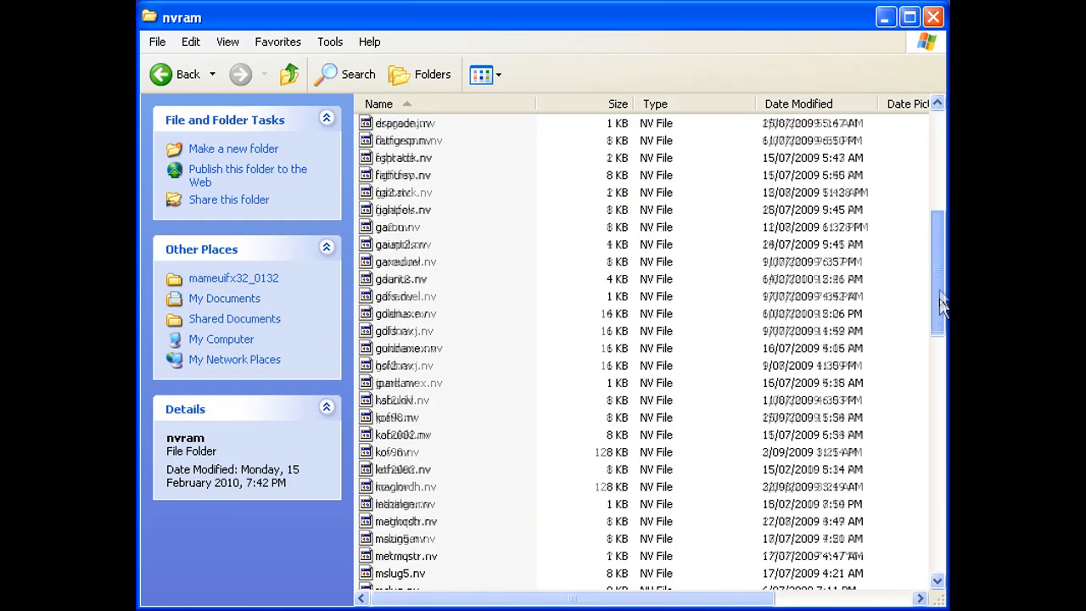
scroll("down", 3)
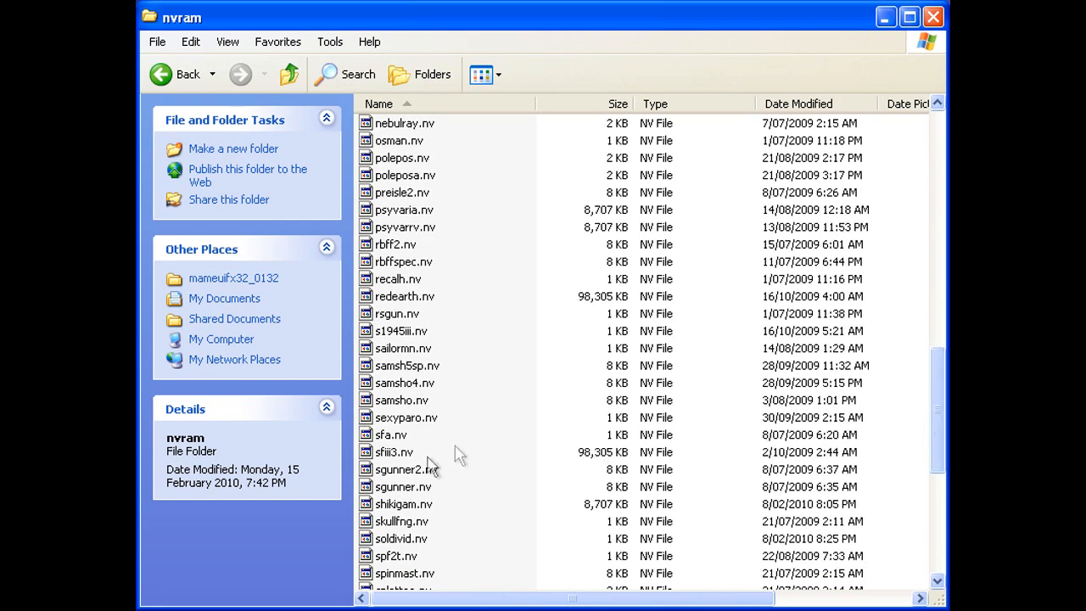
left_click(394, 453)
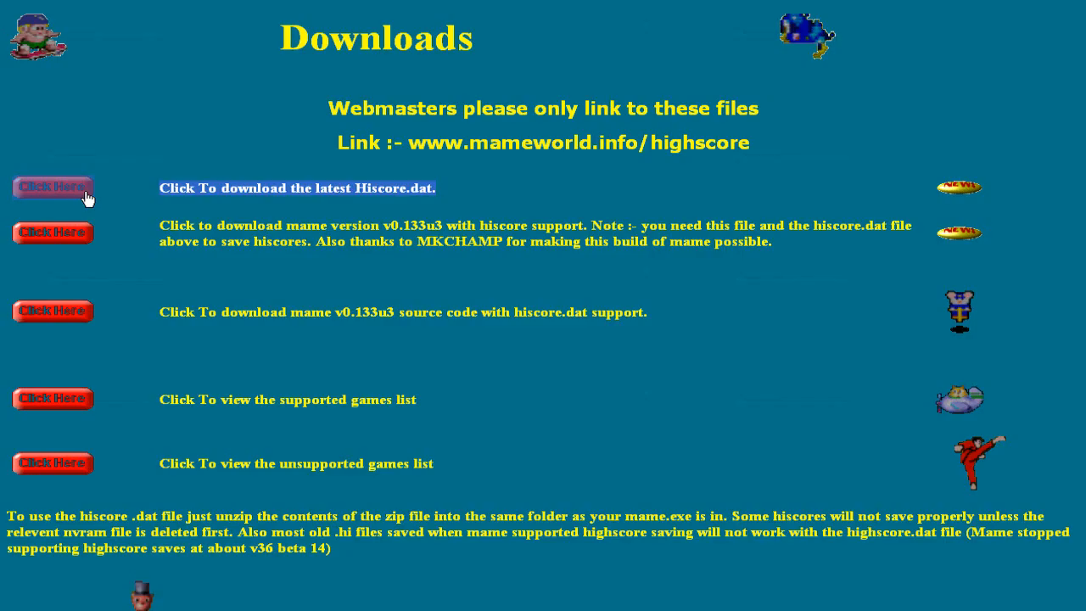
- Download the latest Hiscore.dat zip archive into the Downloads folder
left_click(52, 187)
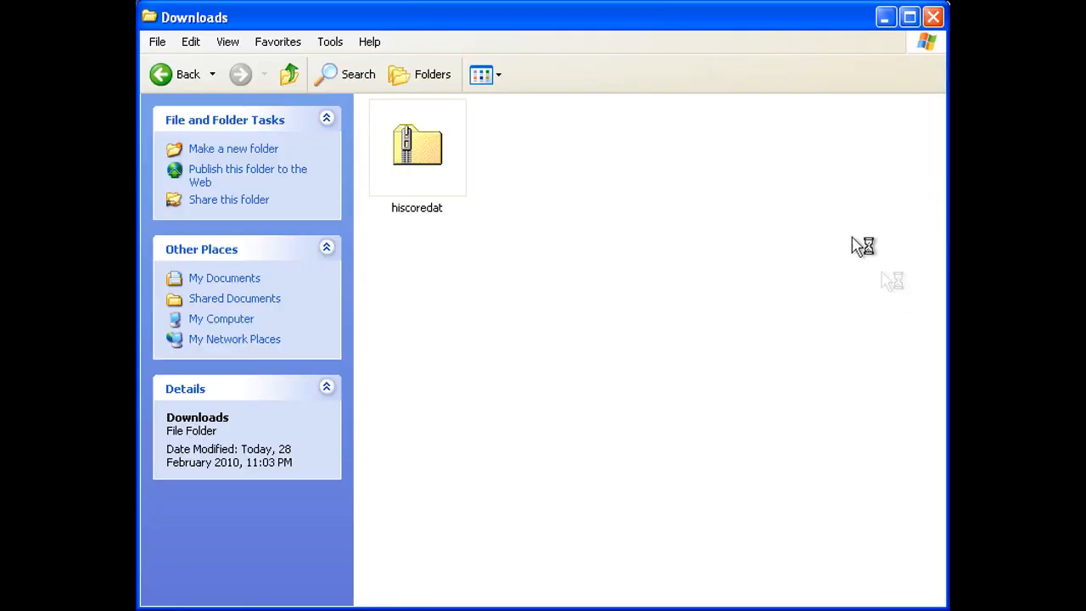
- Extract hiscoredat.zip into the hiscoredat folder and copy the extracted hiscore file
right_click(415, 148)
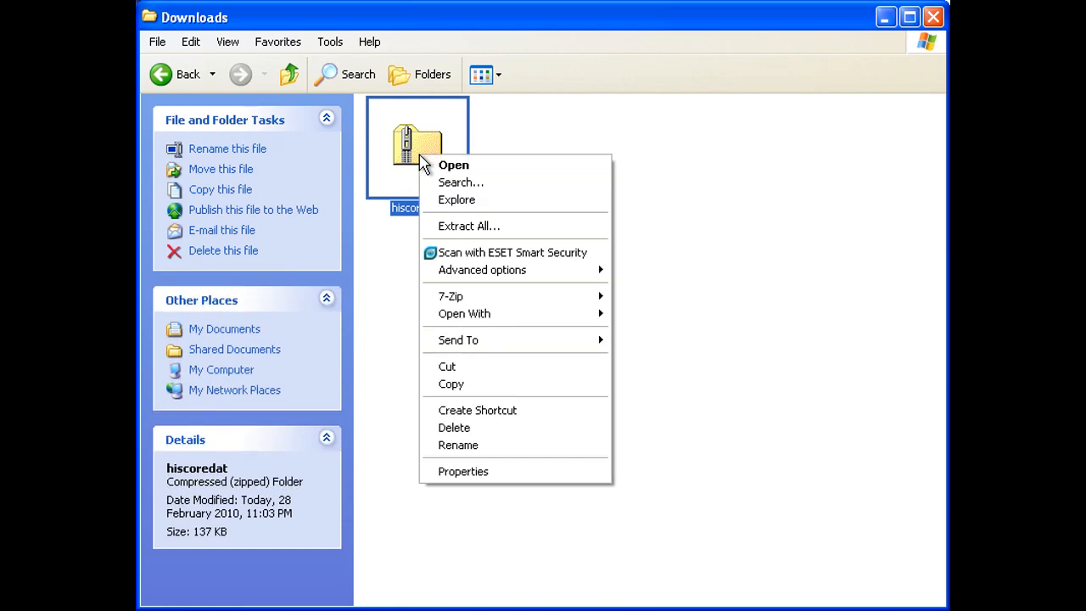
mouse_move(464, 226)
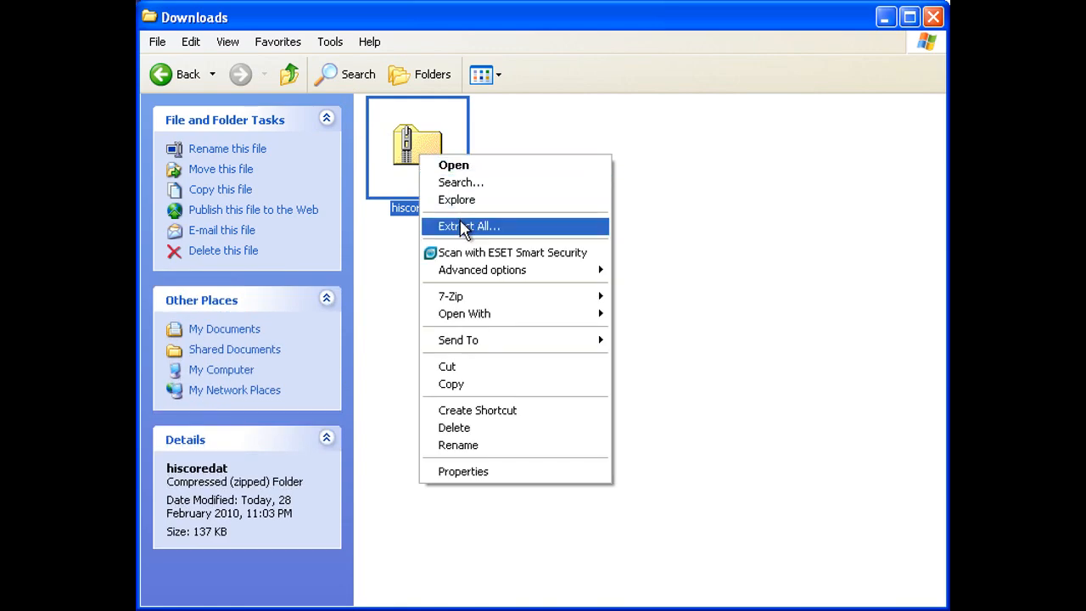
left_click(467, 226)
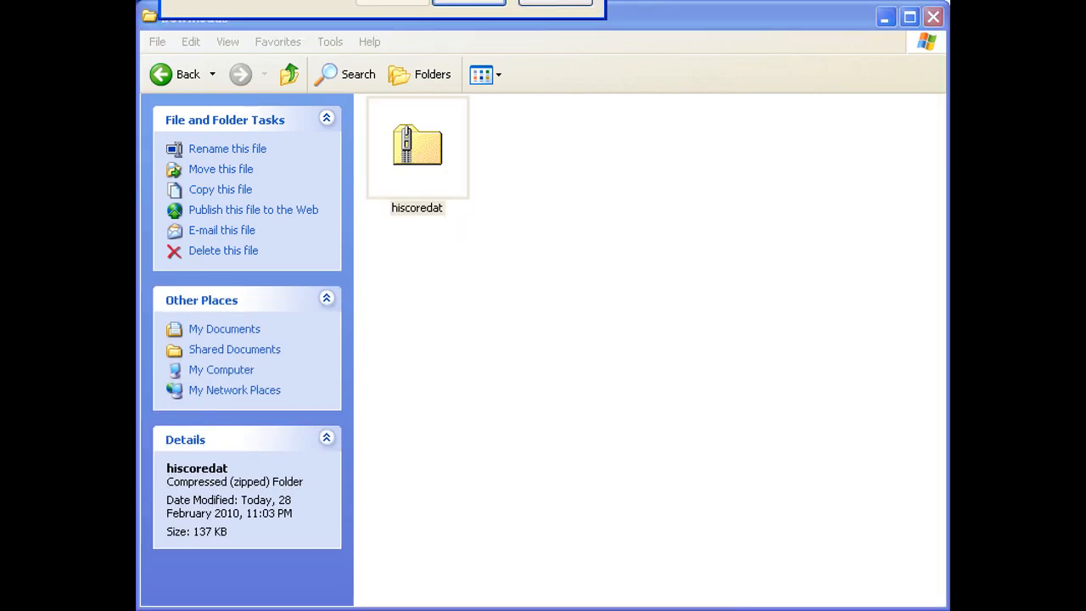
double_click(416, 147)
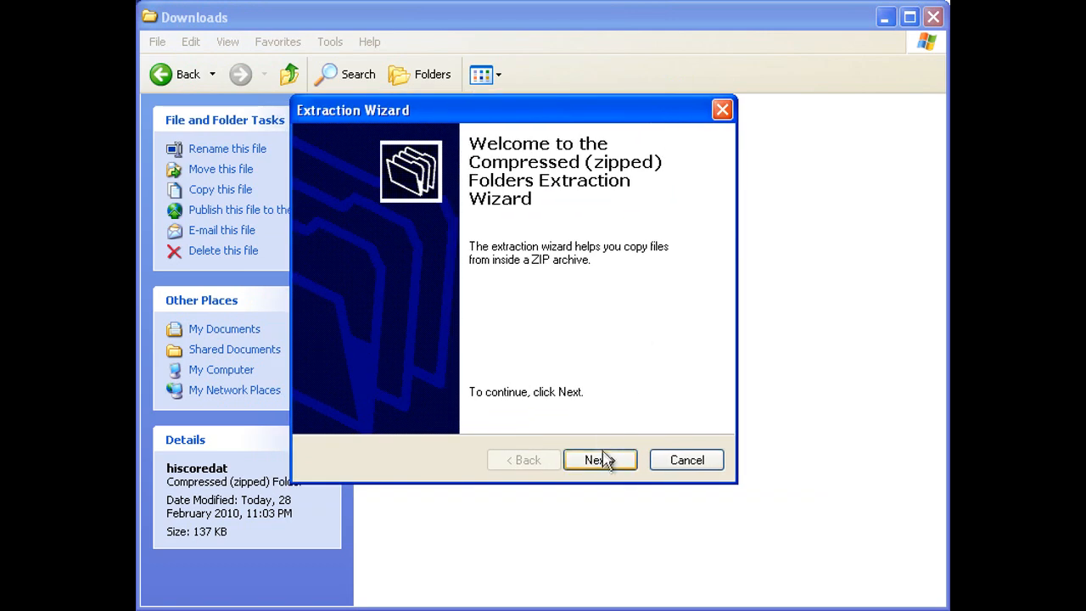
left_click(600, 460)
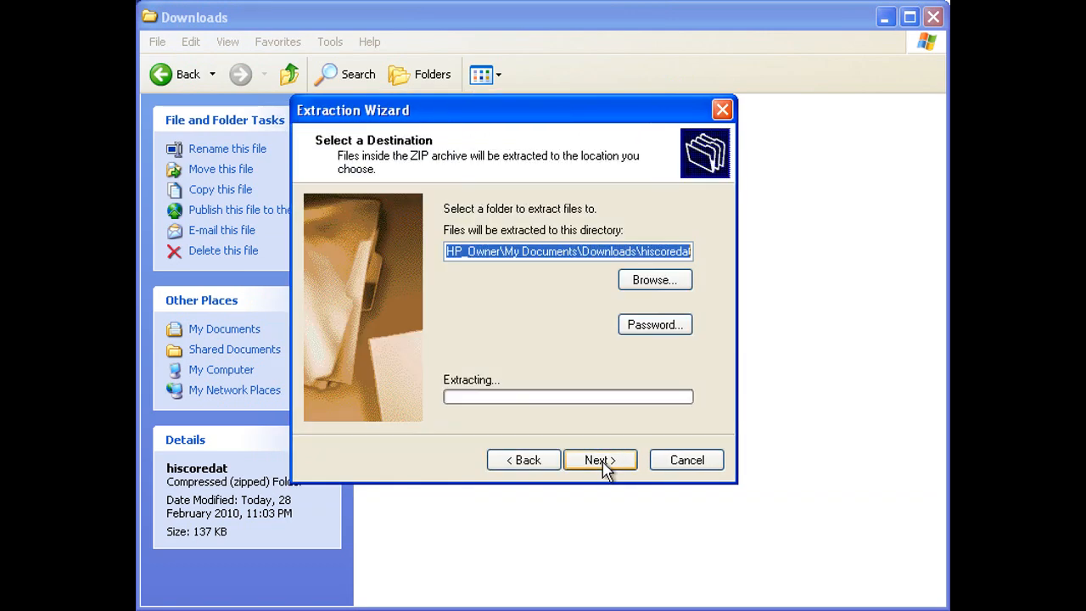
left_click(599, 459)
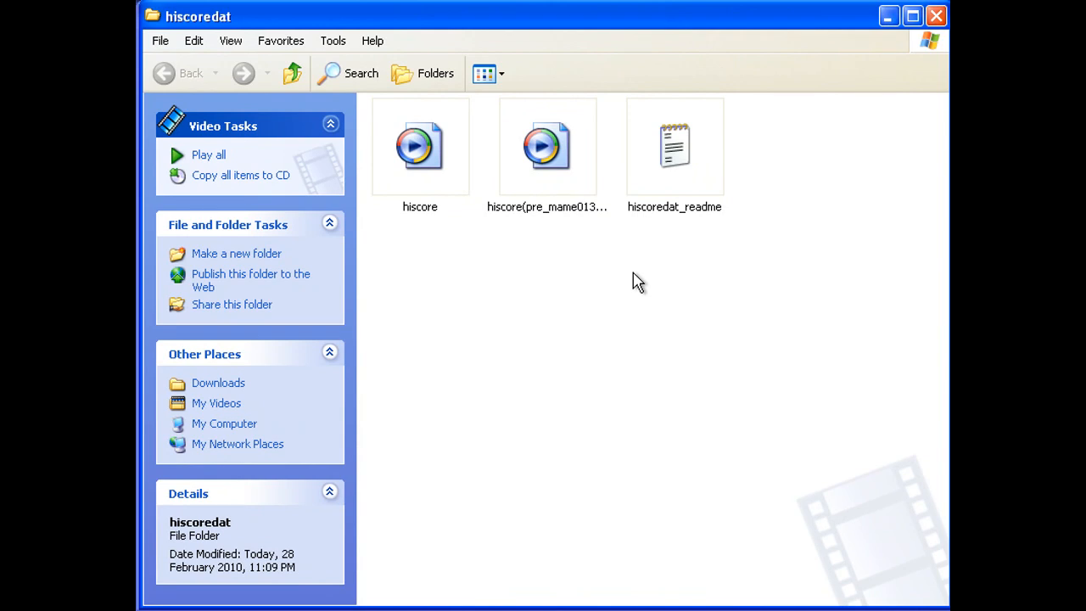
mouse_move(619, 270)
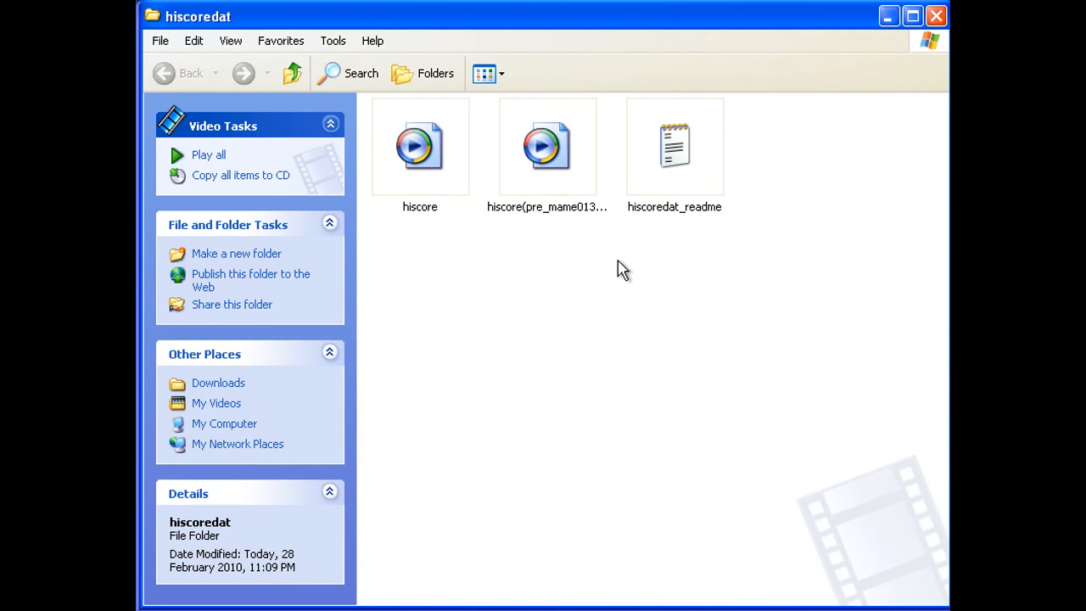
mouse_move(567, 183)
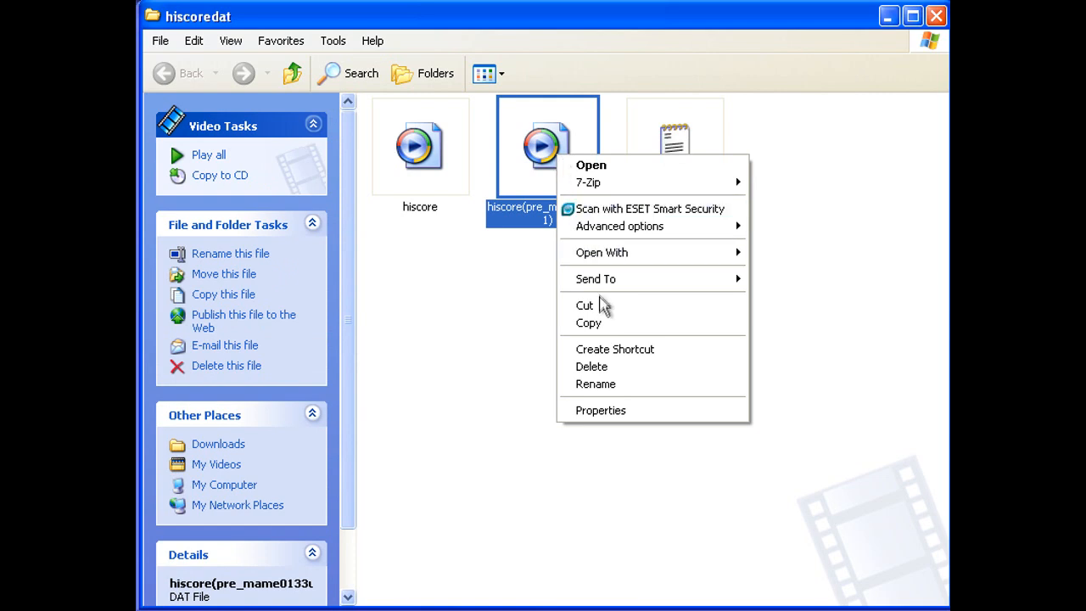
left_click(584, 304)
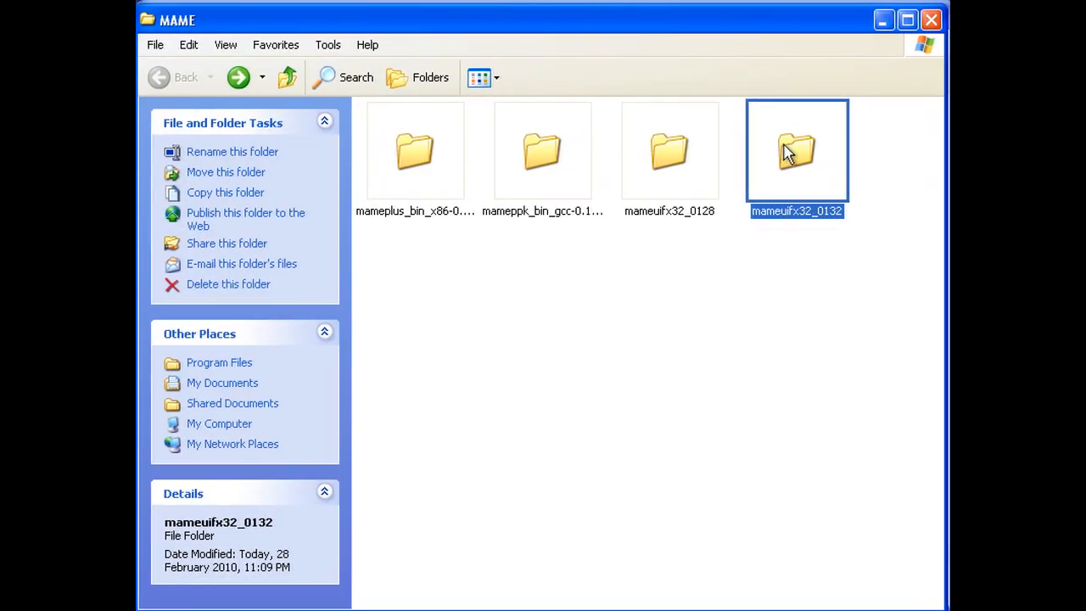
- Paste the hiscore file into mameuifx32_0132 and open that folder to launch MAMEUIFX32
right_click(788, 153)
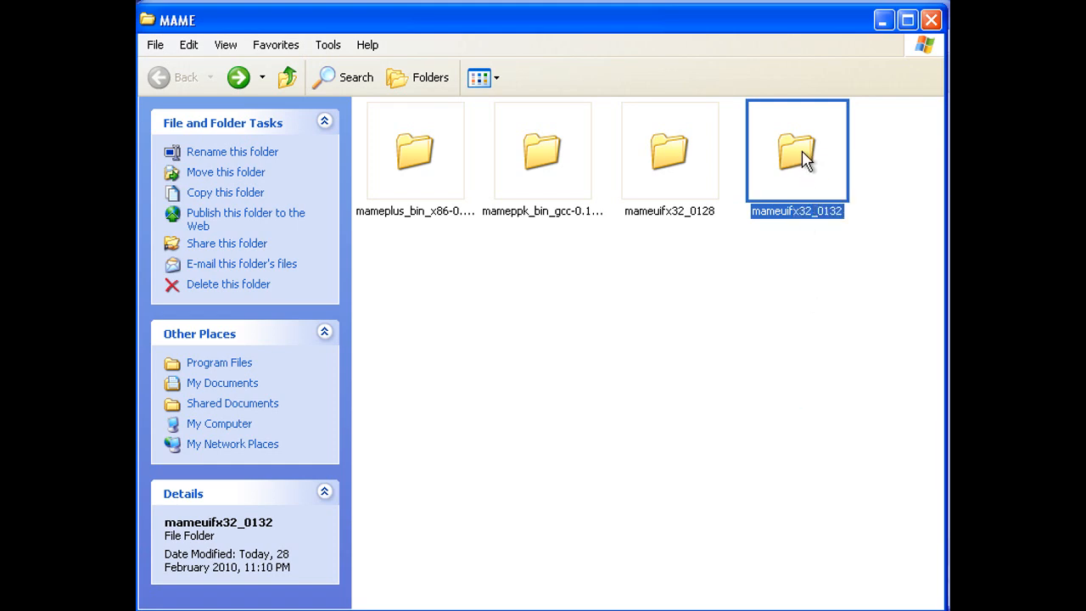
double_click(795, 149)
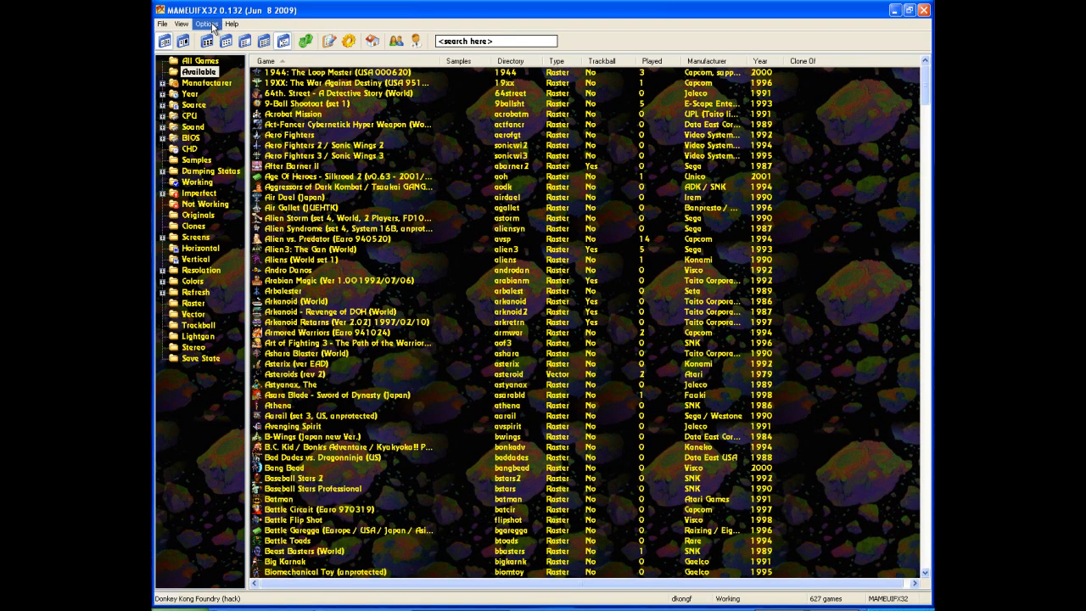
- Tick 'Enable hiscore support' under Miscellaneous in Default Game Options, then apply and close
left_click(212, 24)
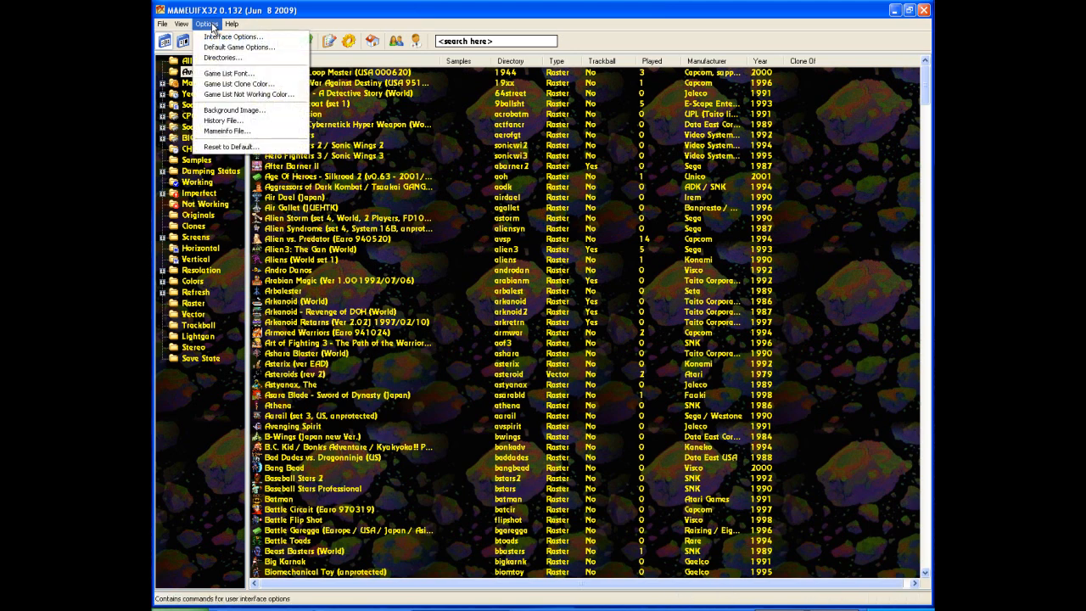
mouse_move(236, 36)
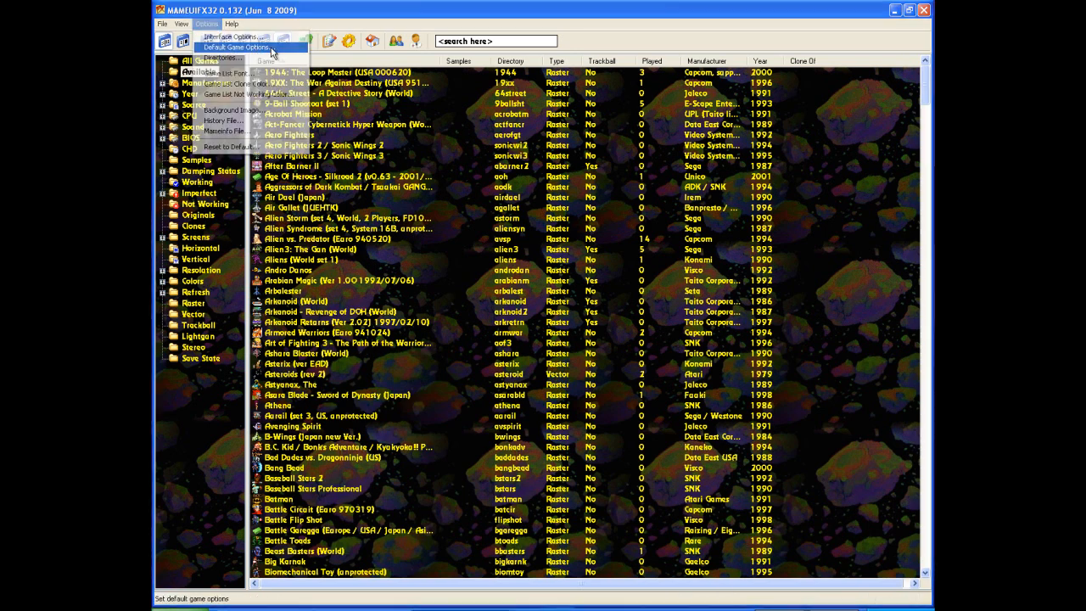
left_click(244, 46)
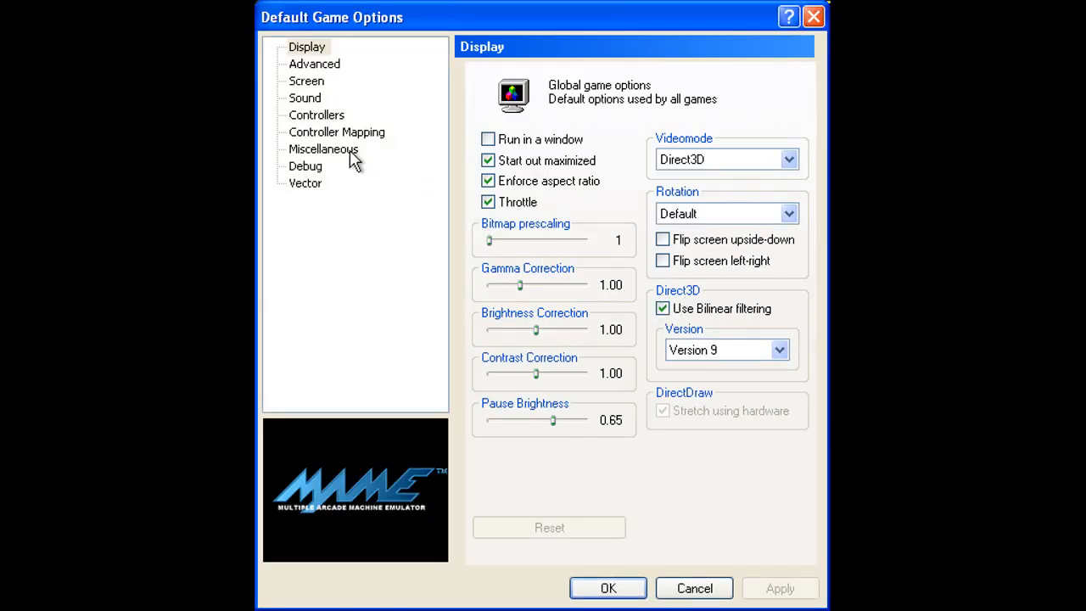
left_click(324, 149)
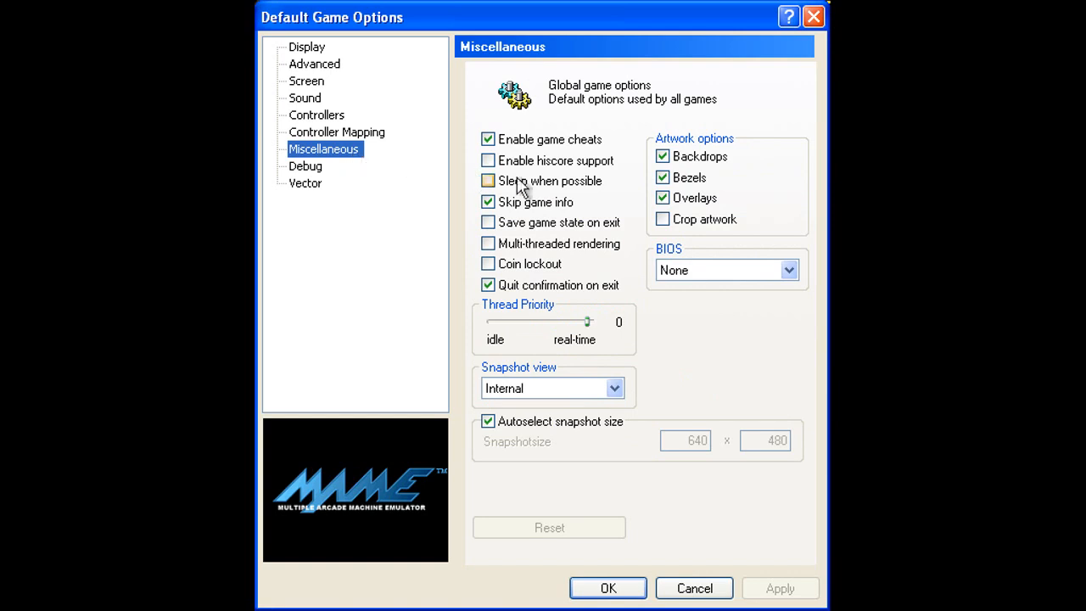
left_click(488, 160)
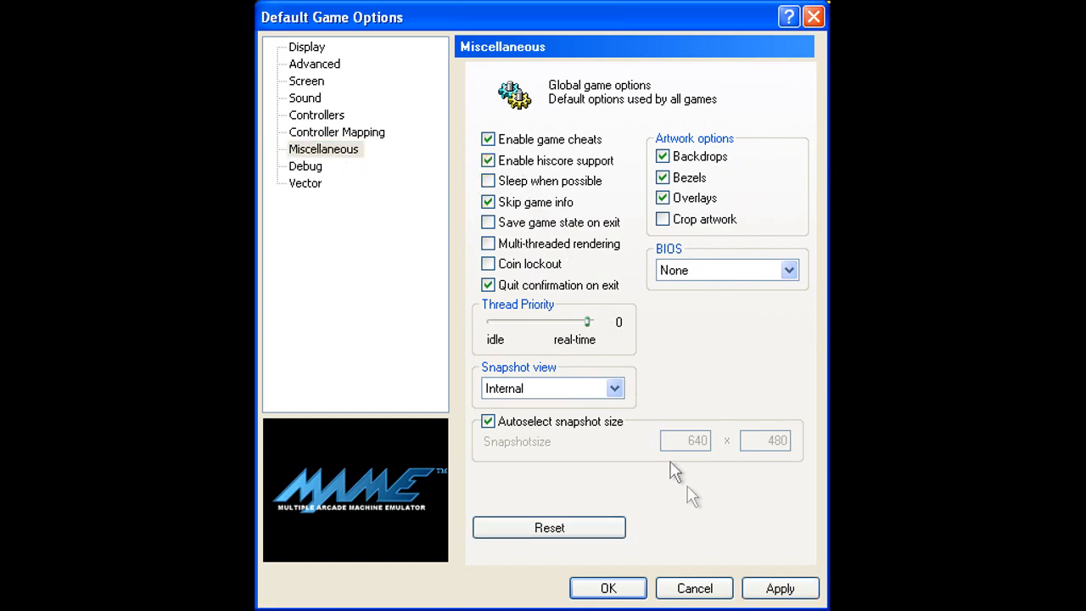
left_click(780, 587)
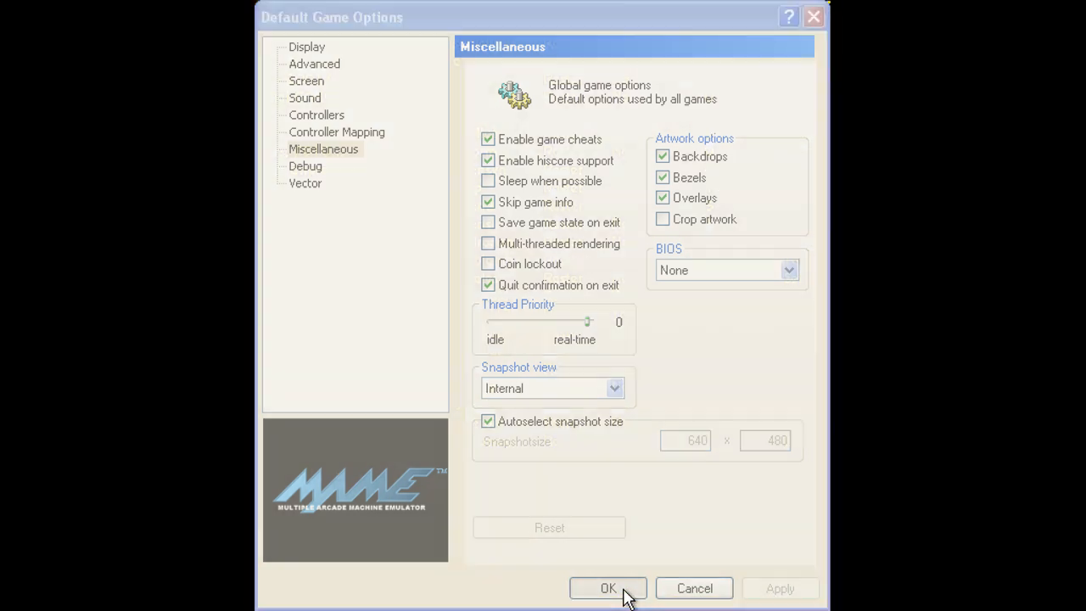
left_click(608, 587)
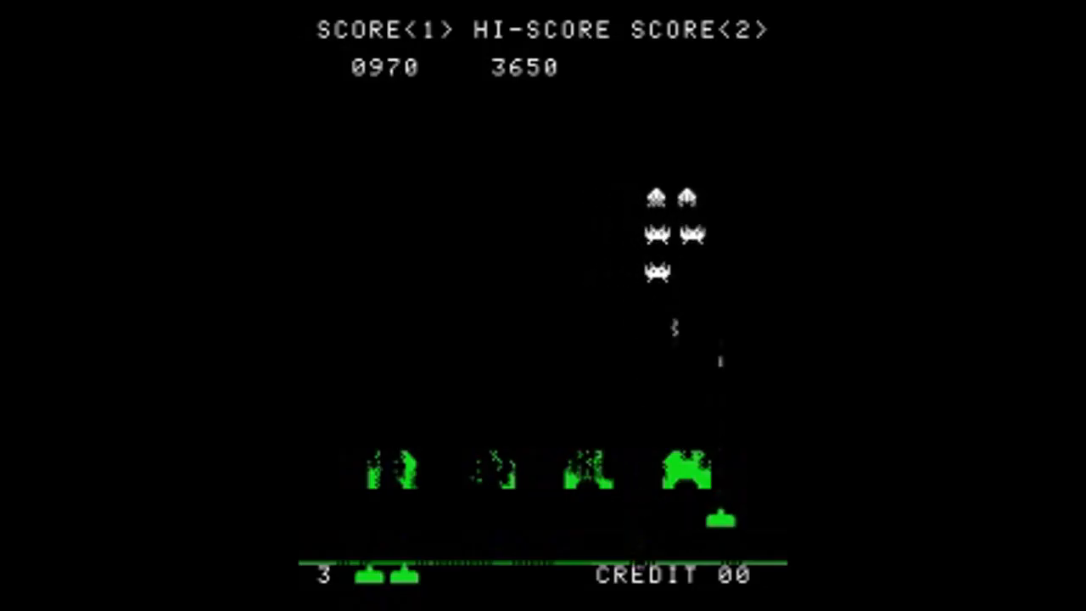